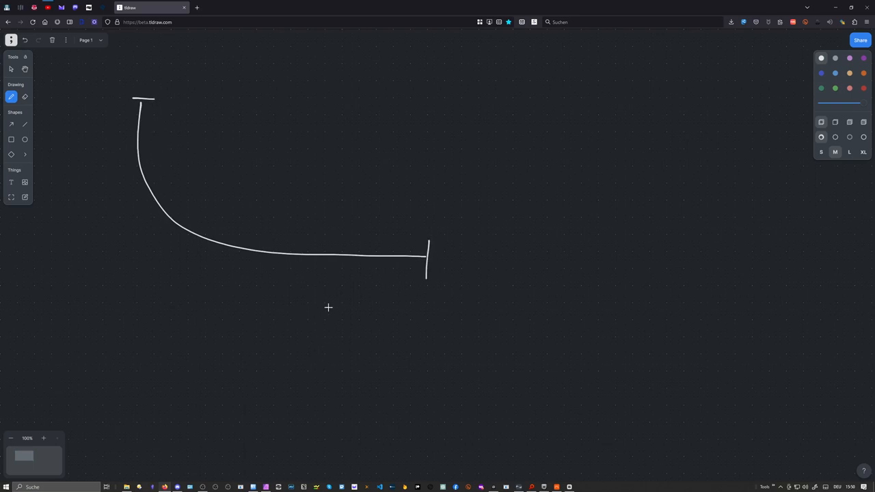
- Sketch a flat bass line under the falling pitch curve and mark where they meet
drag(89, 290, 550, 300)
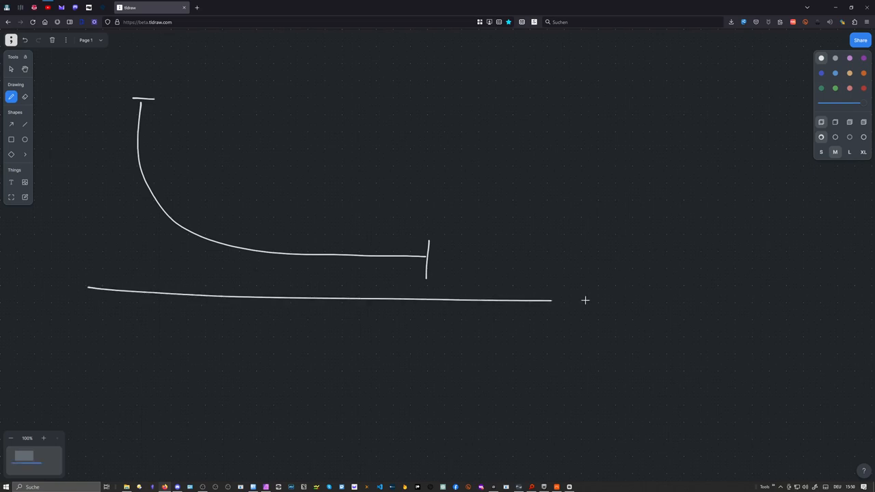
drag(550, 301, 855, 298)
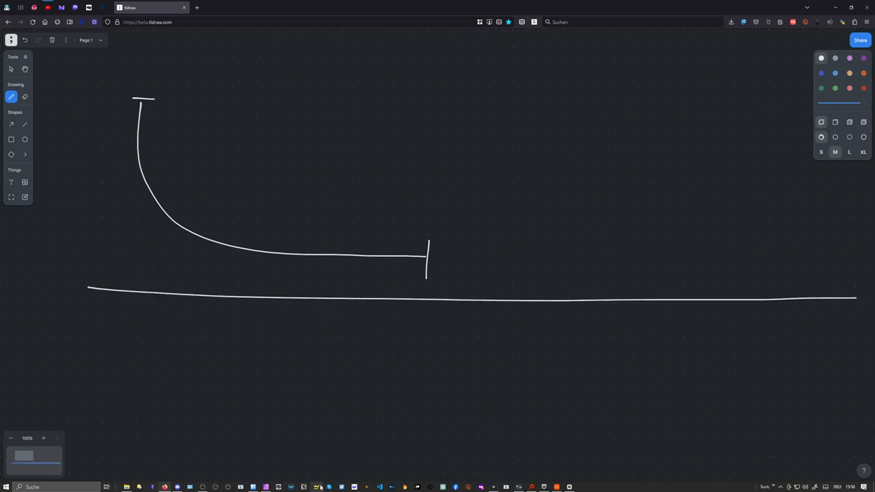
mouse_move(339, 426)
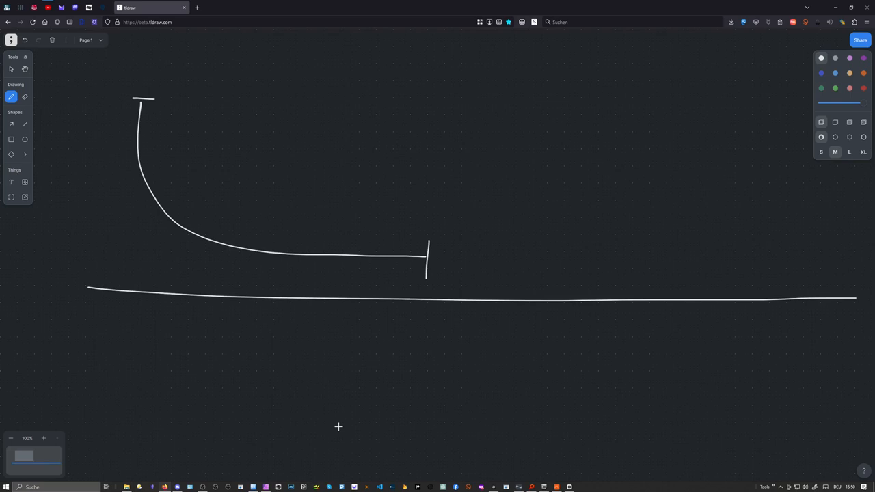
mouse_move(347, 273)
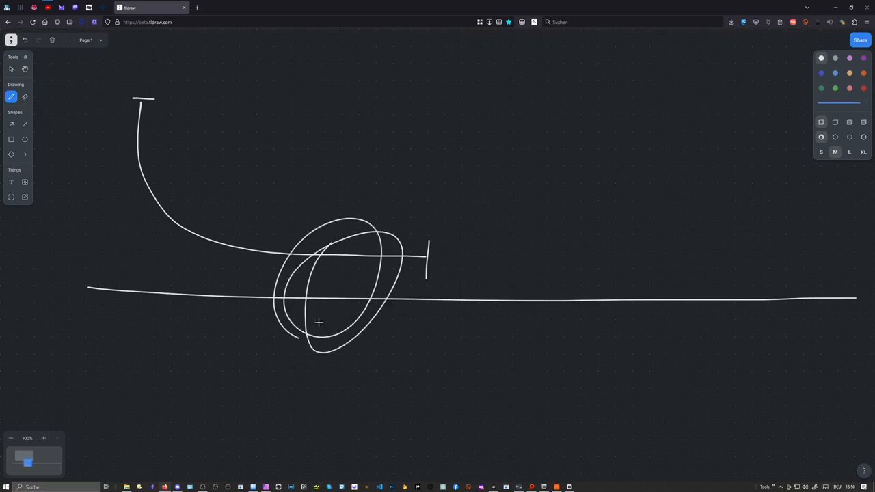
drag(272, 240, 280, 276)
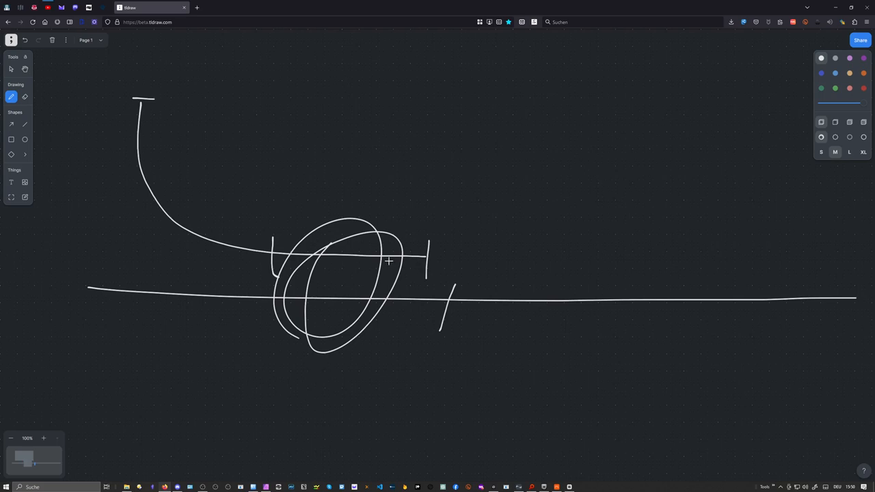
mouse_move(418, 294)
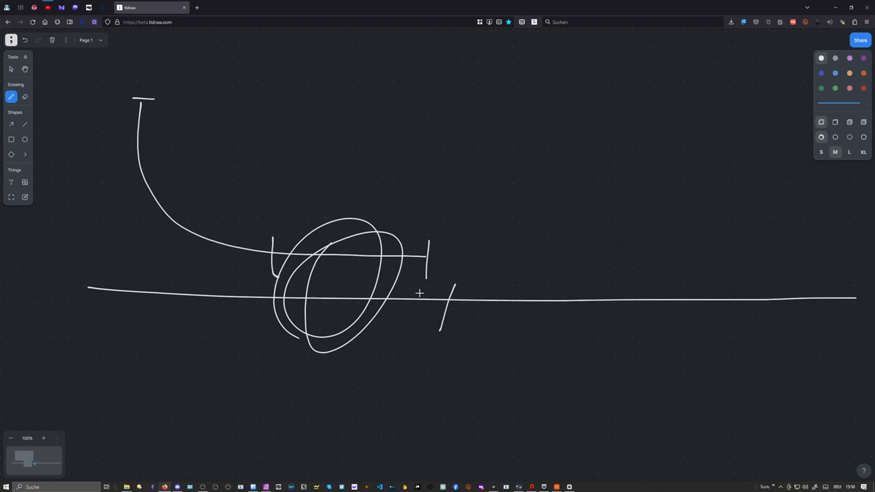
mouse_move(128, 310)
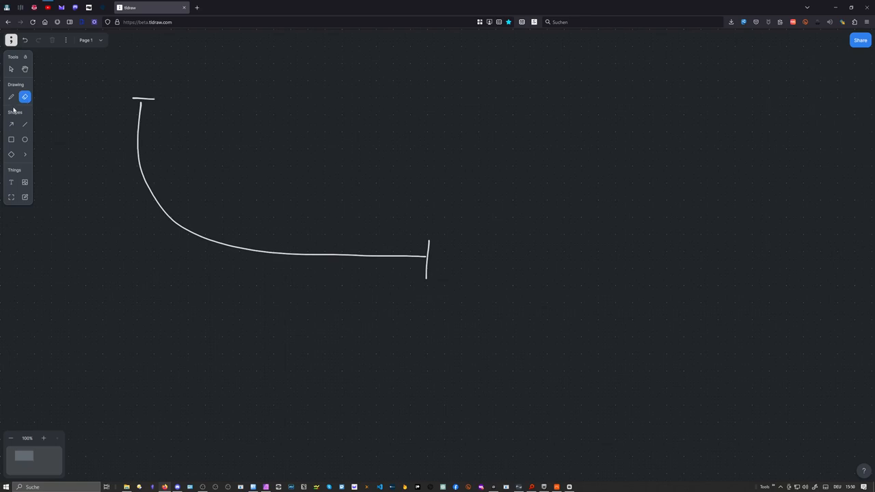
- Continue the flat line from the curve's end and add vertical tick marks across its tail
click(11, 96)
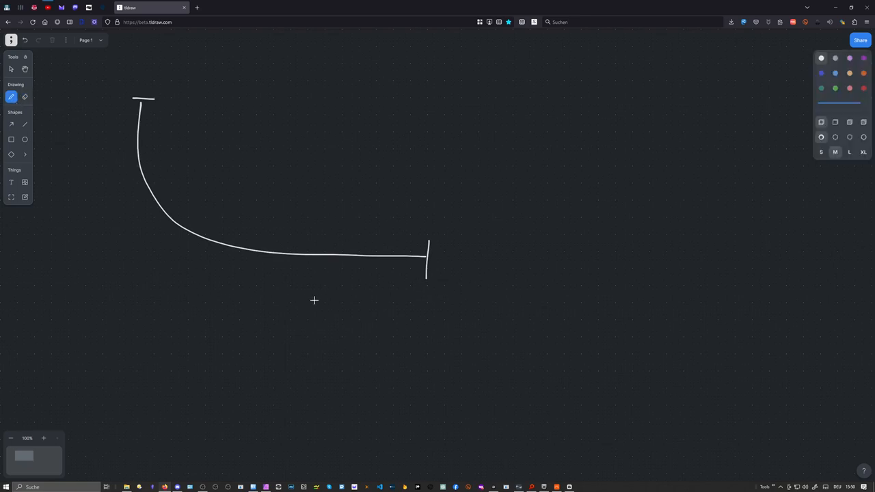
drag(439, 295, 858, 303)
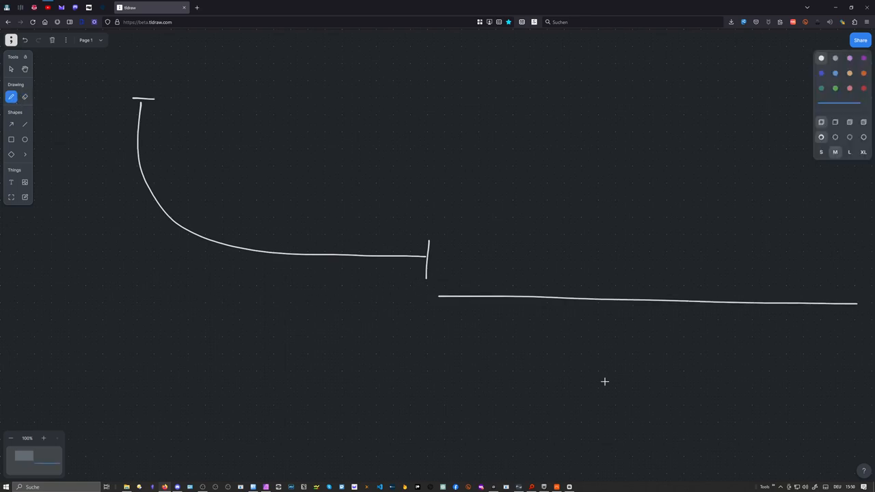
mouse_move(419, 313)
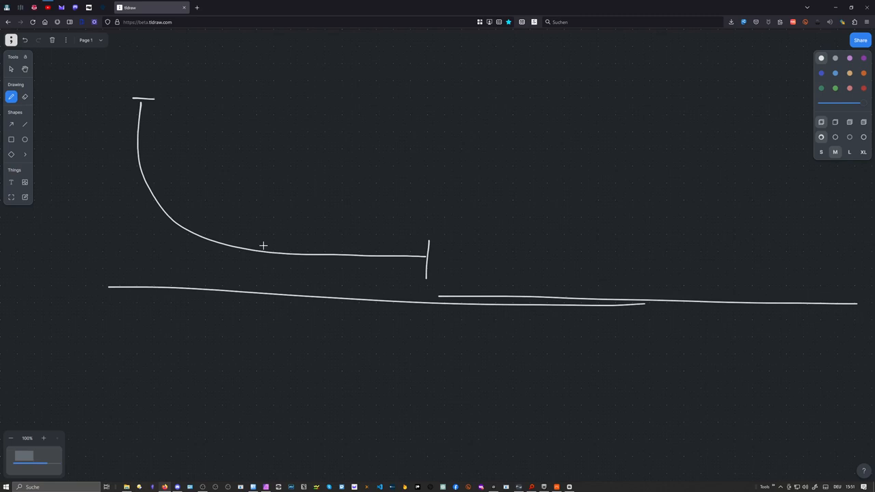
drag(355, 219, 356, 280)
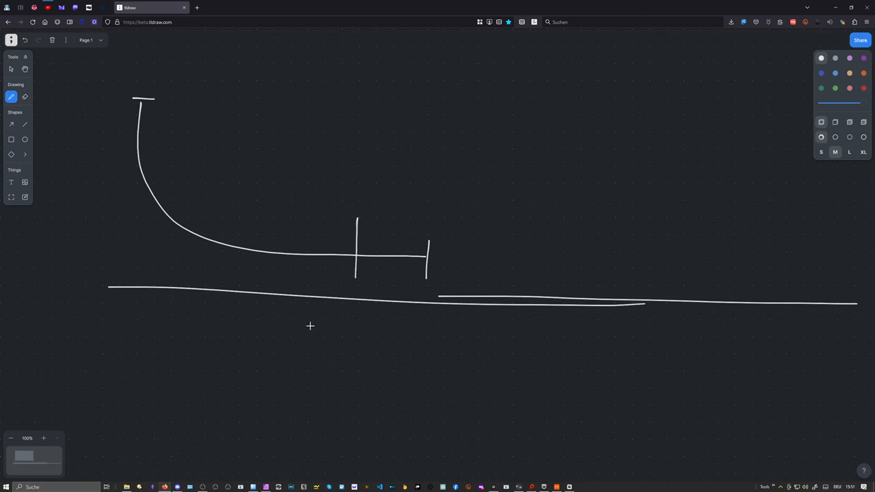
drag(358, 288, 358, 328)
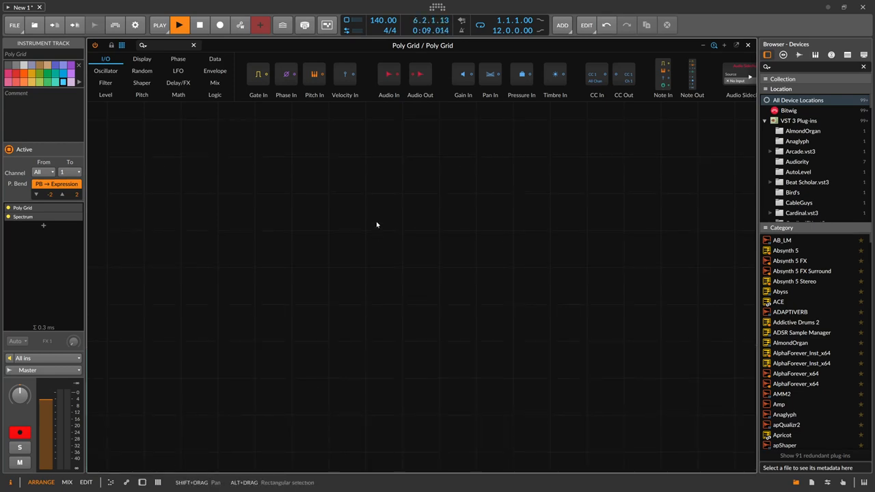
- Wire a Sine oscillator through ADSR and Distortion into Audio Out, with a note clip on the track
click(199, 25)
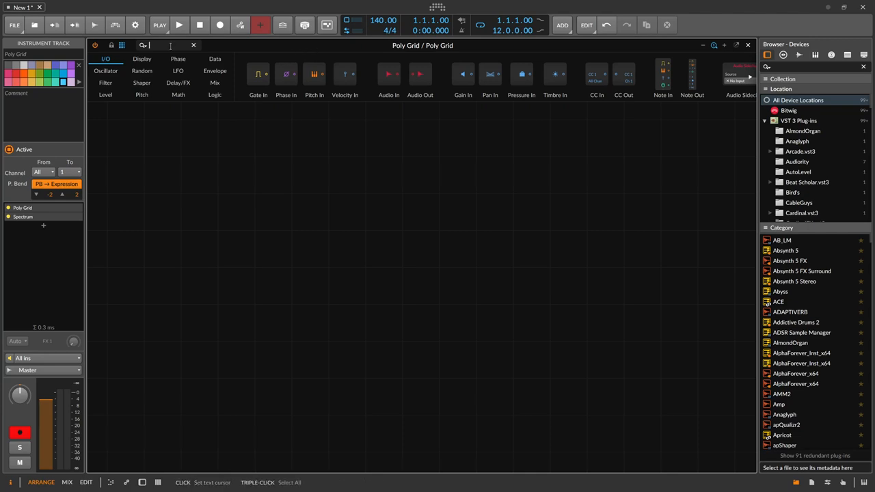
text(sinmer)
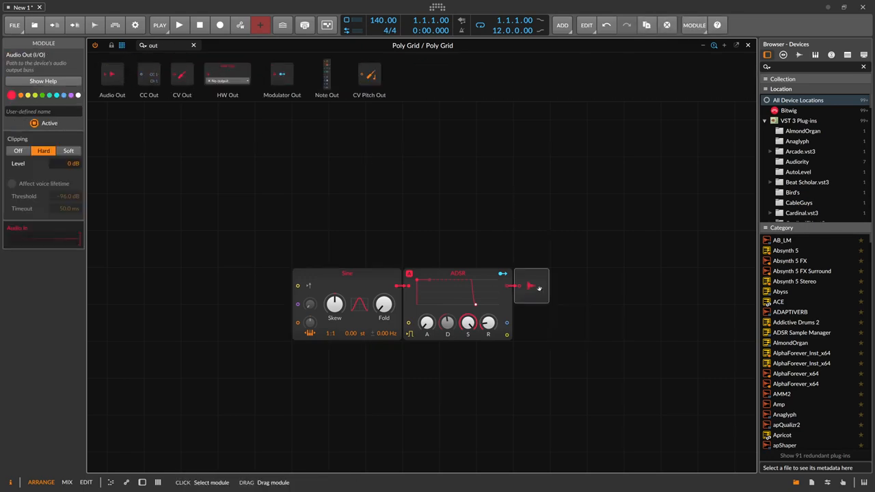
text(dis)
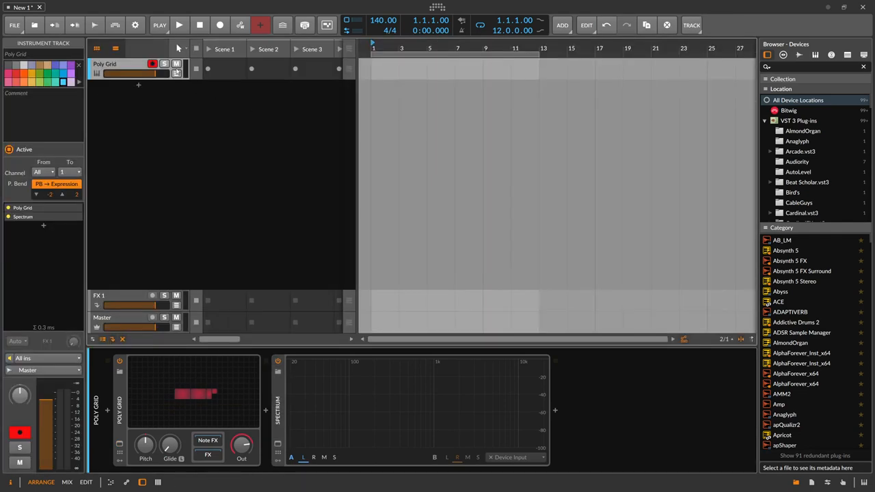
mouse_move(183, 209)
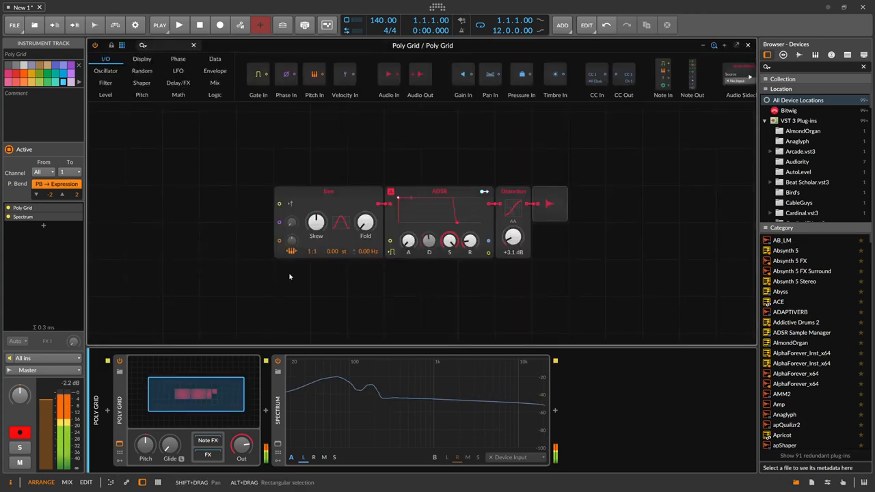
- Drive the Sine pitch from an AD envelope with ~25 ms decay and line the modules up in a row
drag(513, 238, 512, 219)
text(ad)
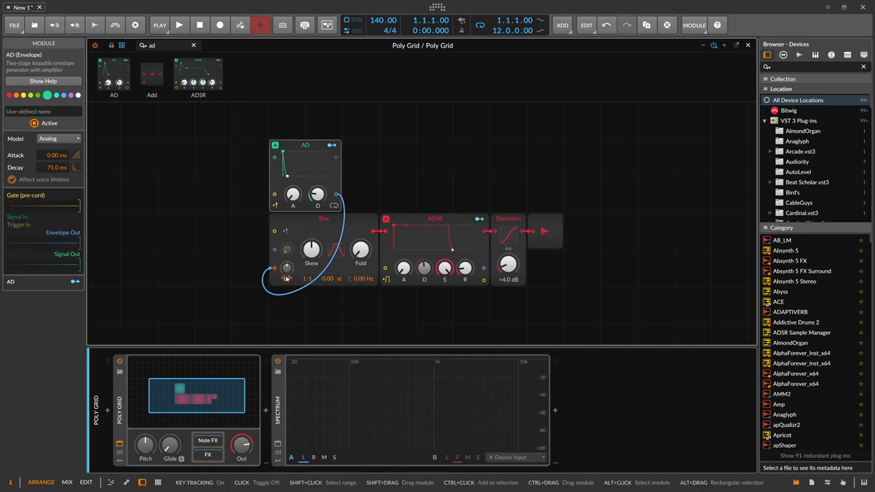
mouse_move(287, 279)
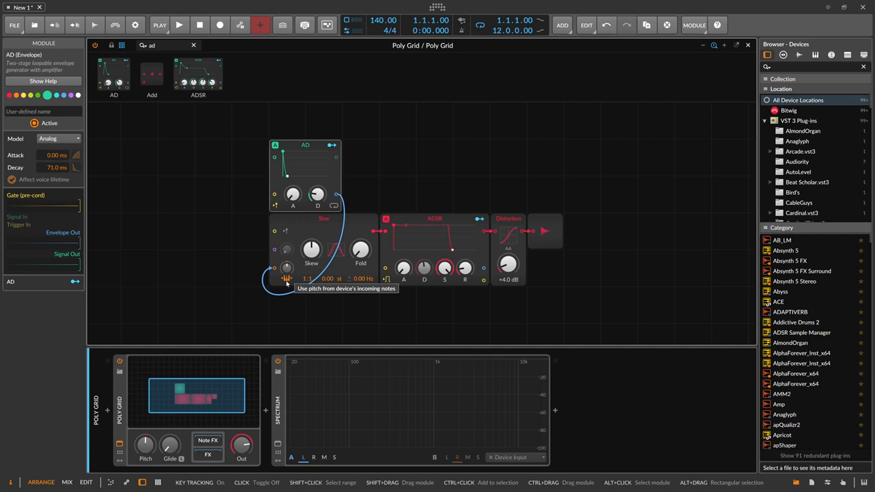
mouse_move(287, 281)
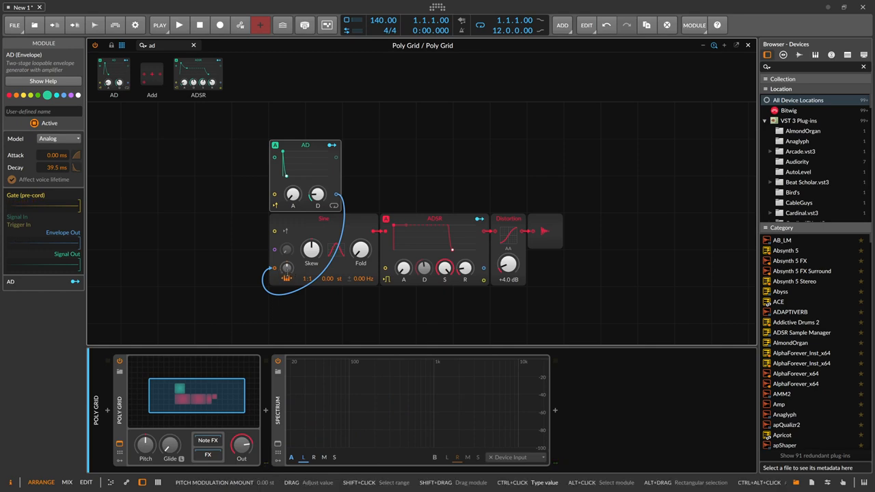
click(286, 278)
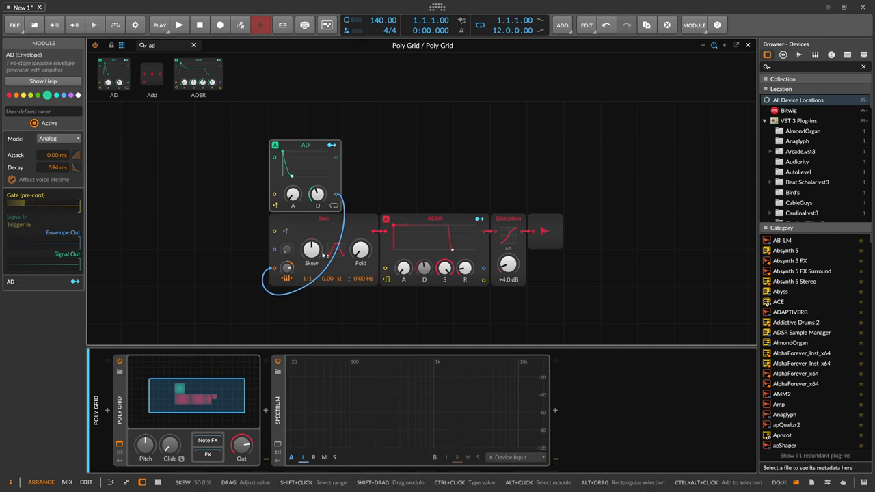
mouse_move(303, 239)
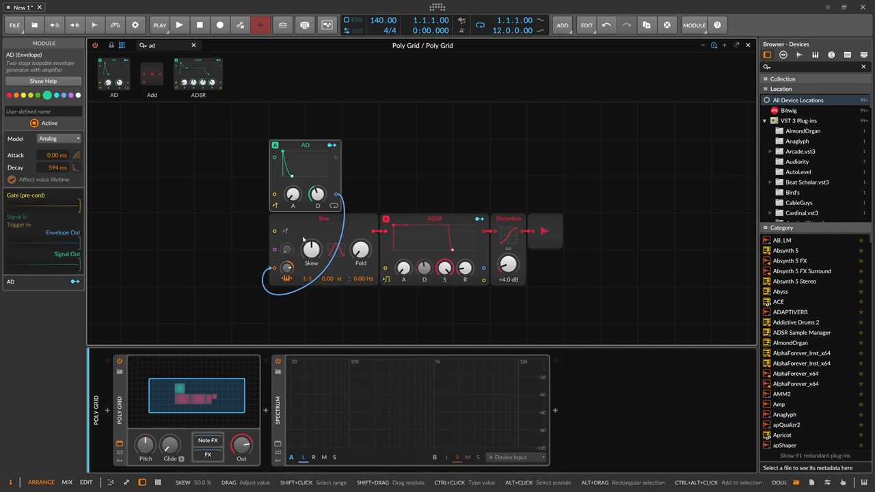
mouse_move(337, 194)
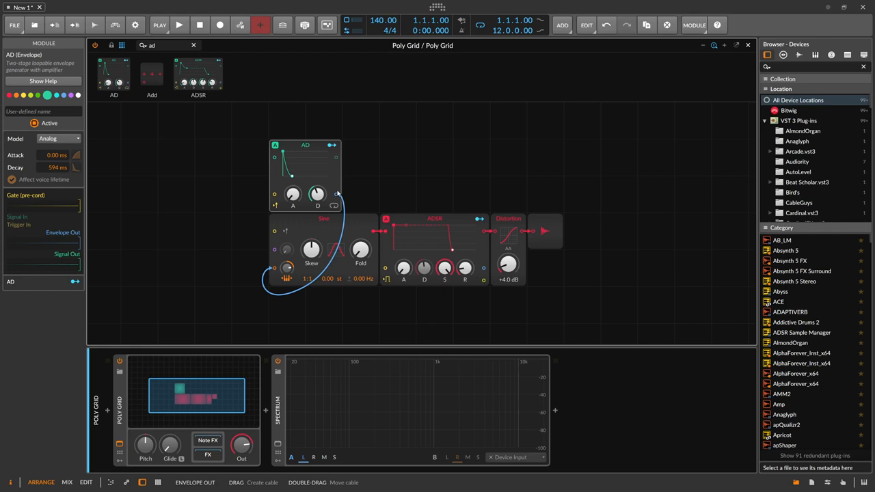
mouse_move(333, 197)
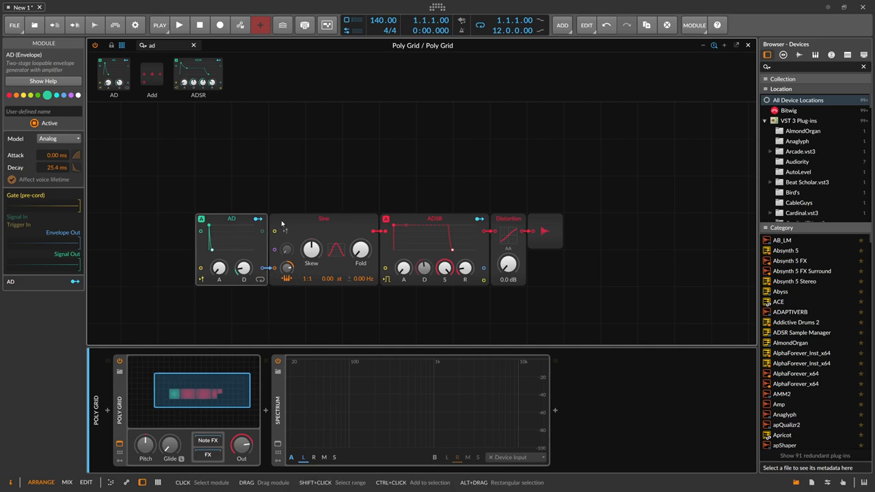
- Lengthen the upper AD decay to about 374 ms, attenuate the lower AD at 50%, and add a Select beside it
click(508, 219)
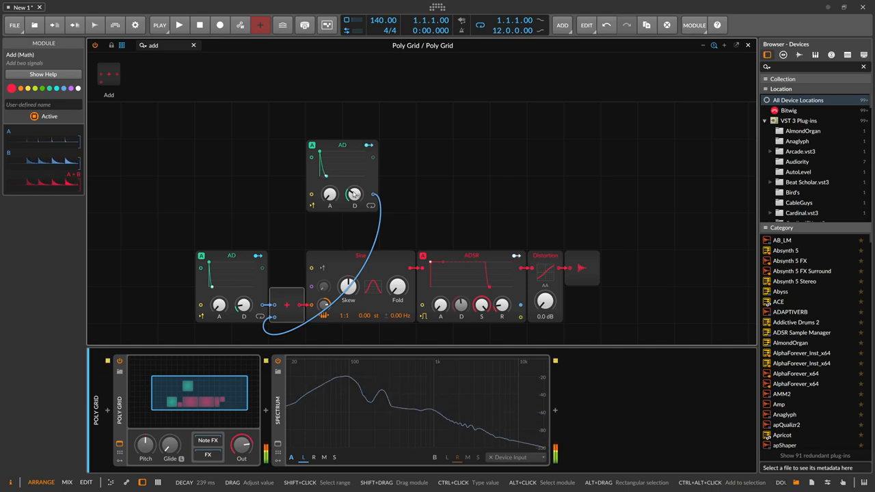
drag(354, 194, 354, 185)
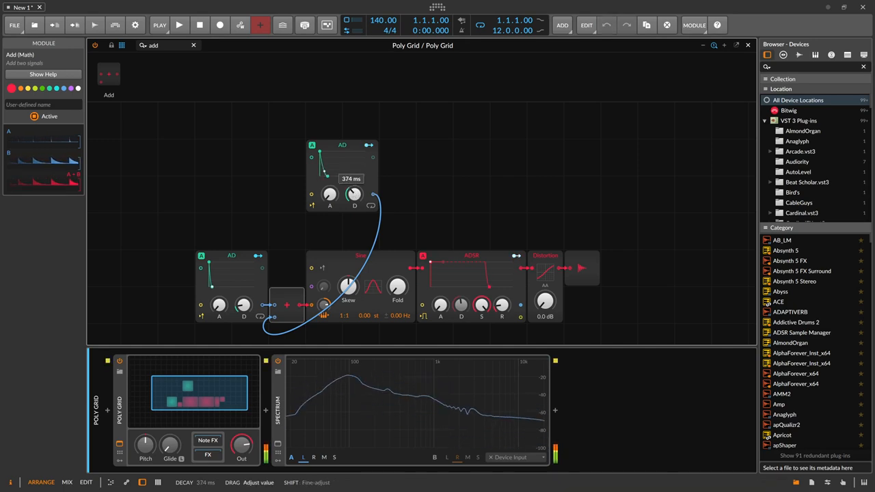
drag(354, 194, 354, 202)
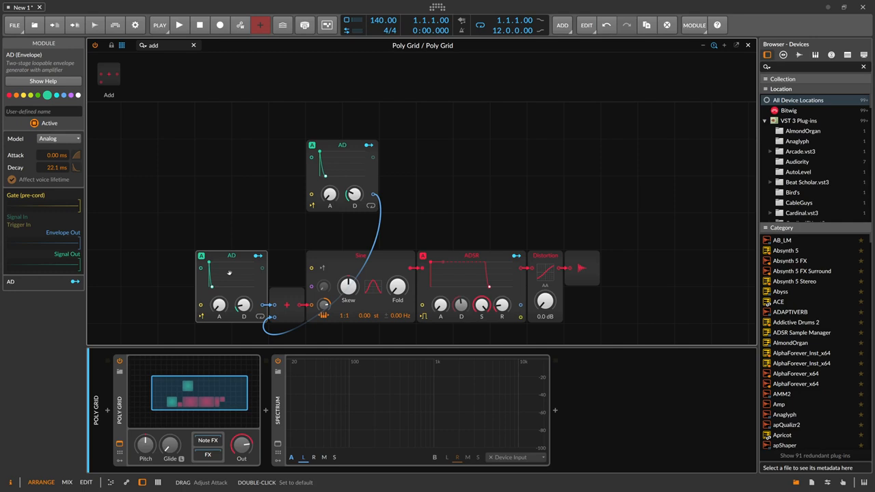
mouse_move(257, 283)
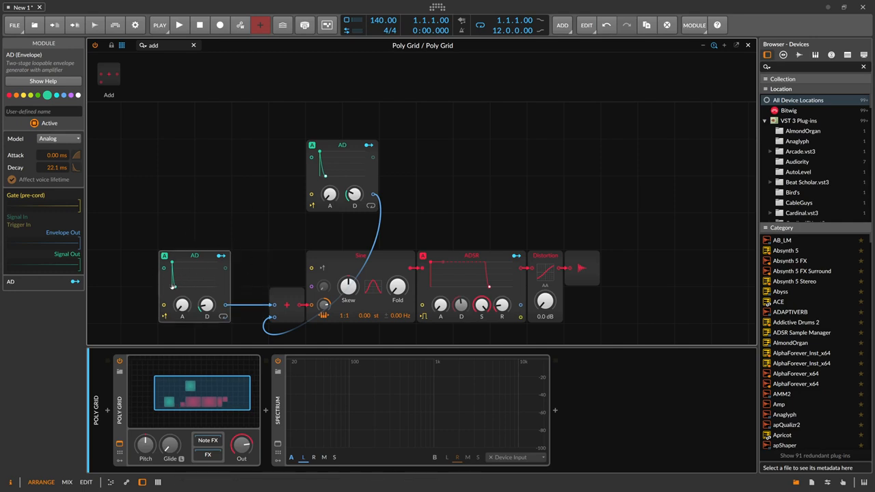
click(121, 46)
text(att)
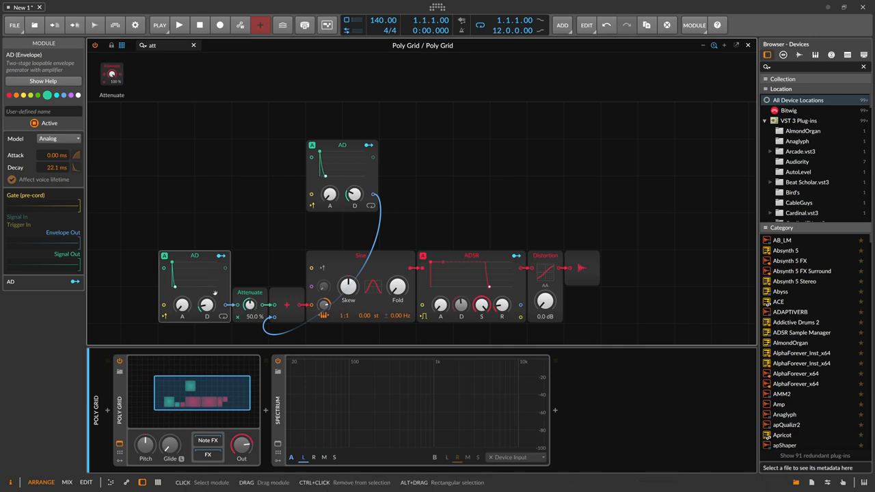
mouse_move(361, 204)
text(sel)
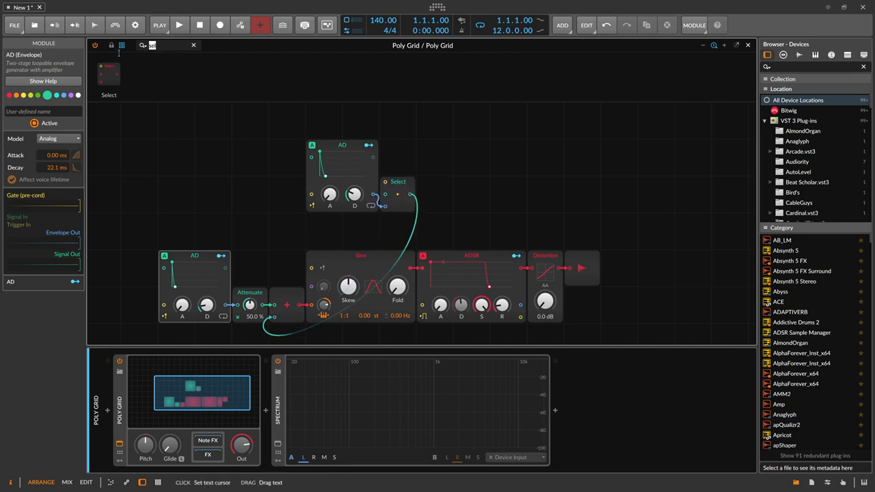
- Add a Button module named kick beside the upper envelope and cable it to the Select
text(butt)
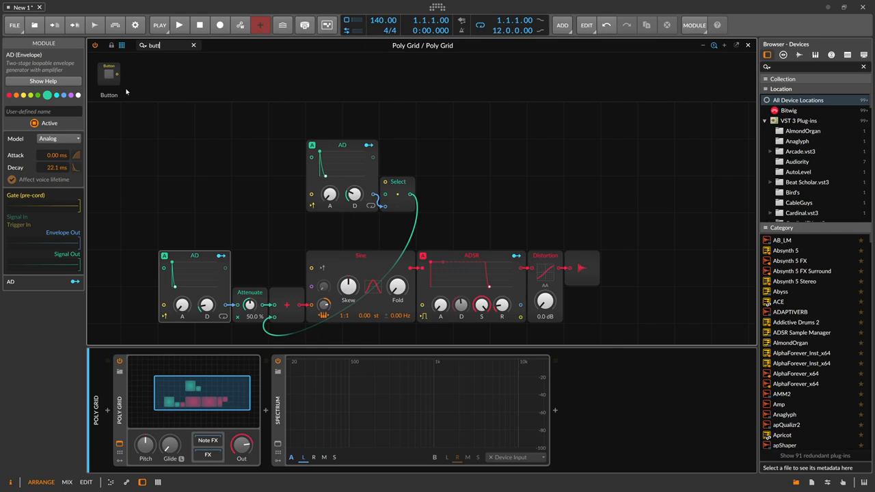
click(398, 157)
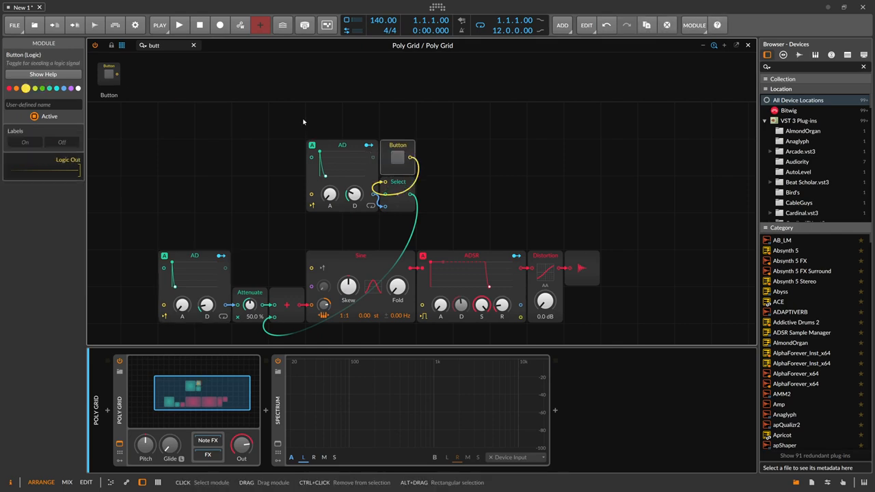
text(kick)
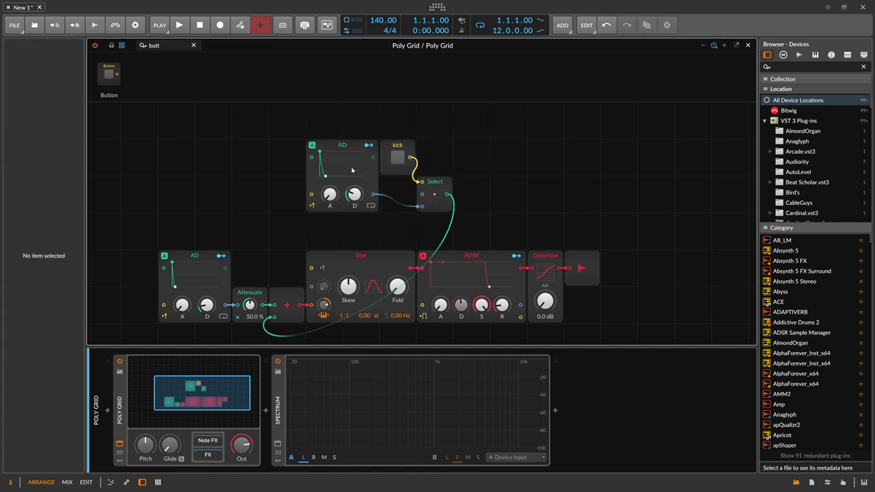
click(342, 145)
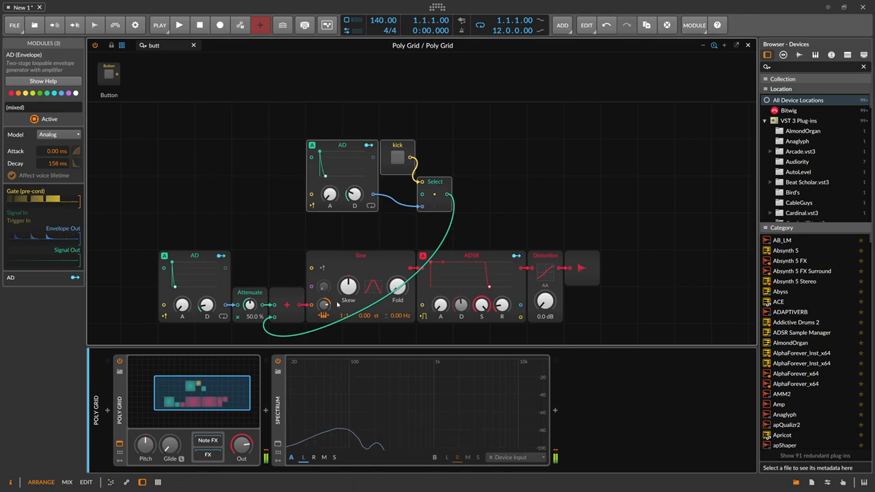
- Wire the selector output down into the oscillator section and switch the kick button on to test
drag(206, 304, 207, 287)
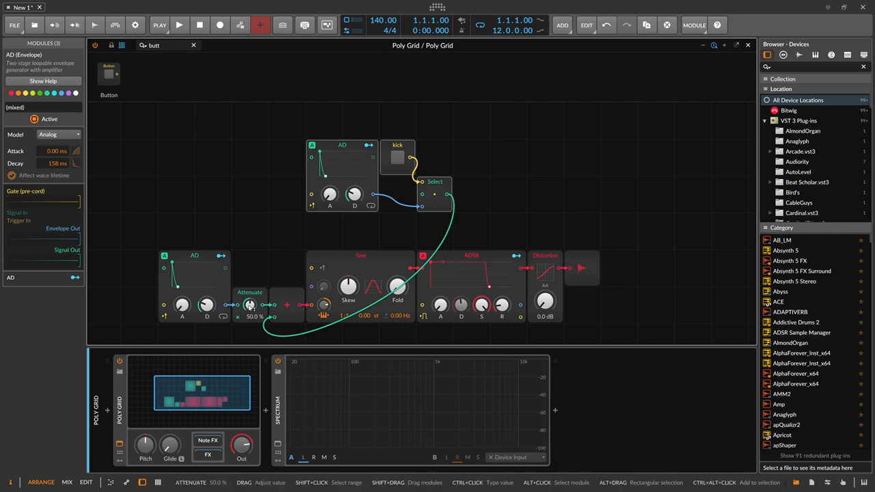
mouse_move(312, 295)
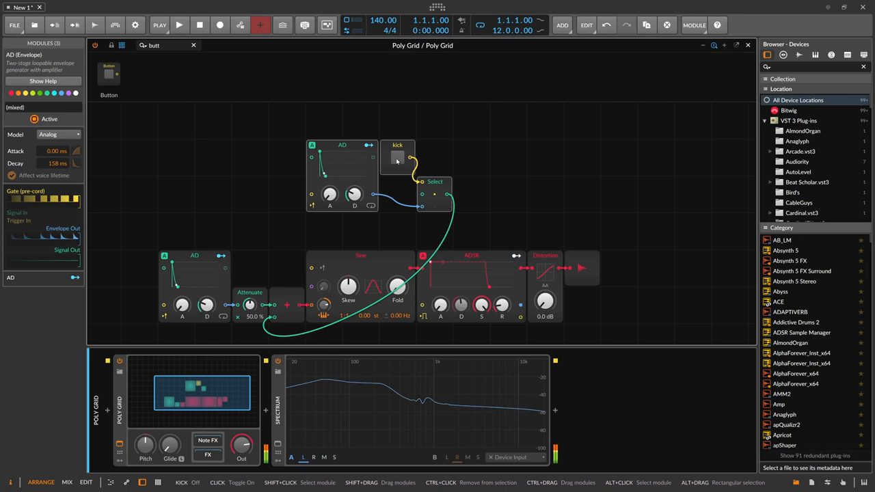
click(396, 157)
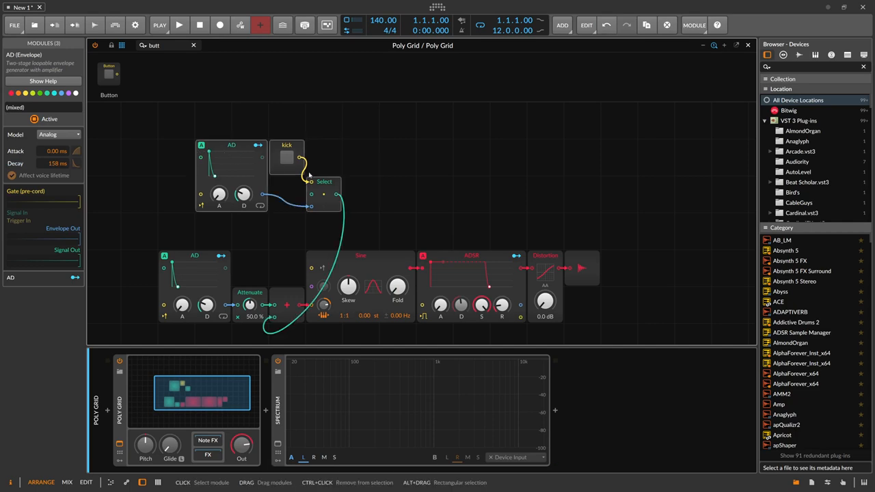
mouse_move(358, 166)
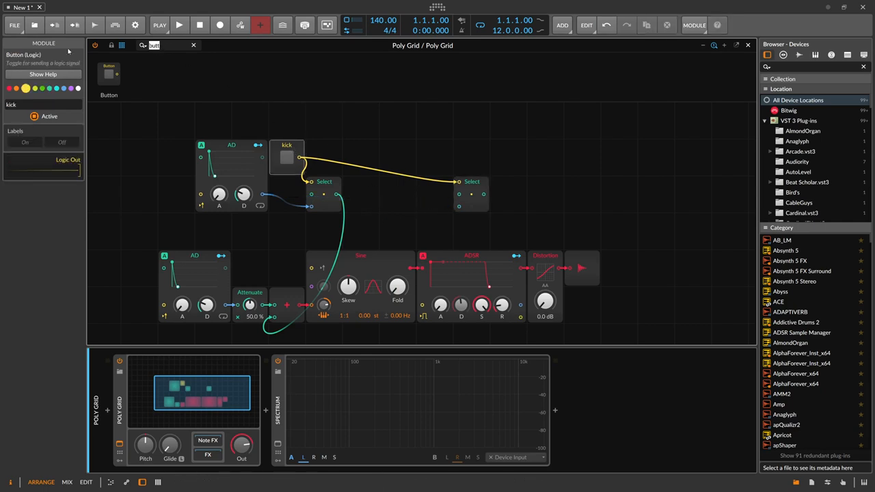
- Layer white noise with its own AD envelope through a second kick-switched Select into the output mix
text(noi)
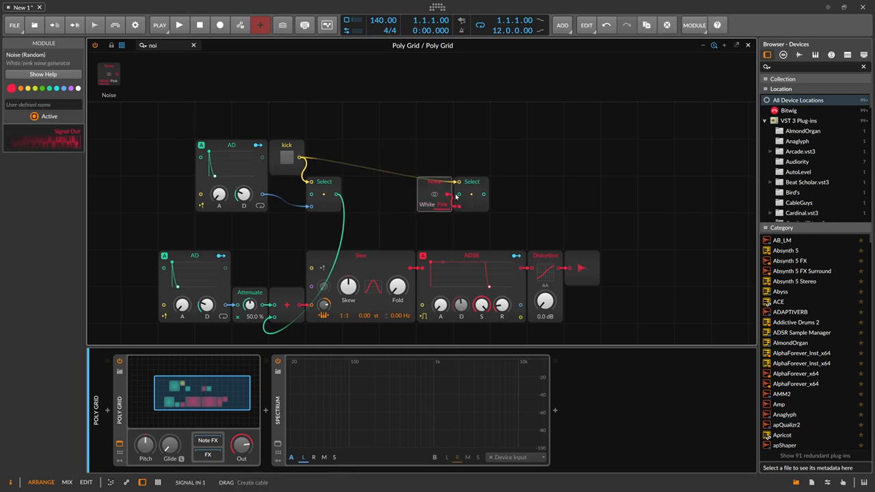
drag(458, 194, 468, 238)
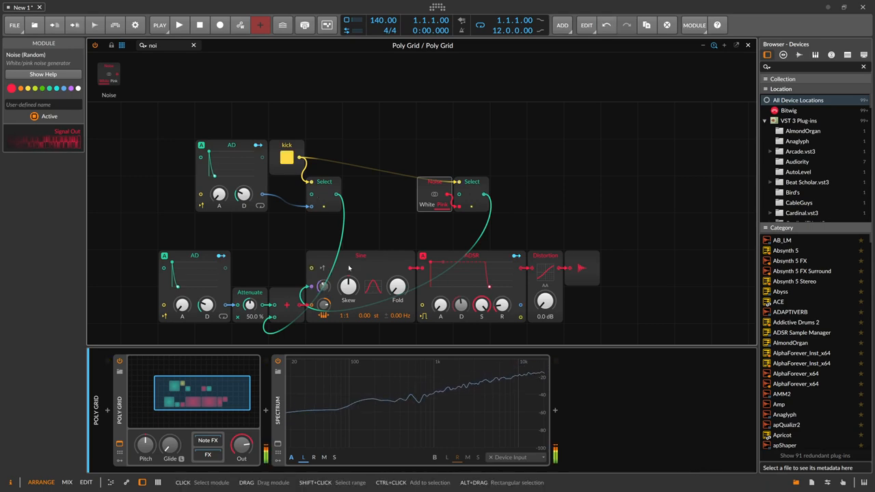
drag(321, 287, 321, 274)
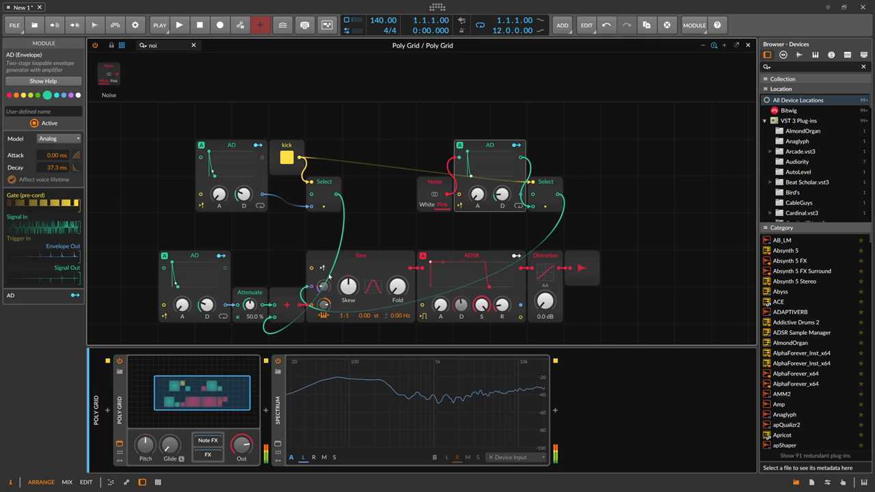
drag(320, 280, 320, 273)
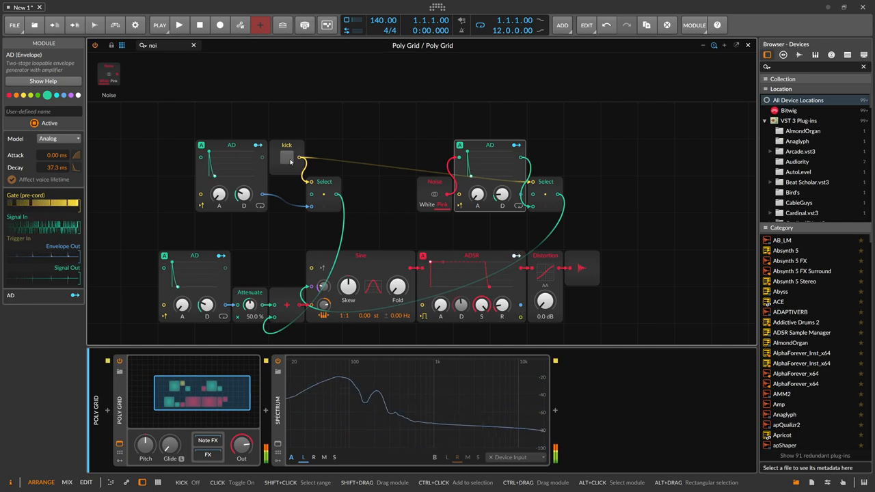
click(286, 157)
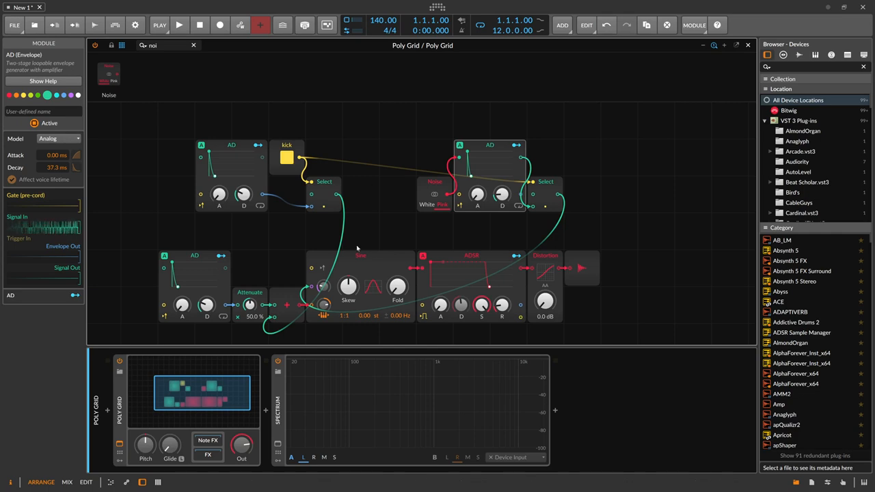
- Route the noise through an SVF filter into the selector and shorten the kick decay to about 55 ms
click(361, 256)
text(sv)
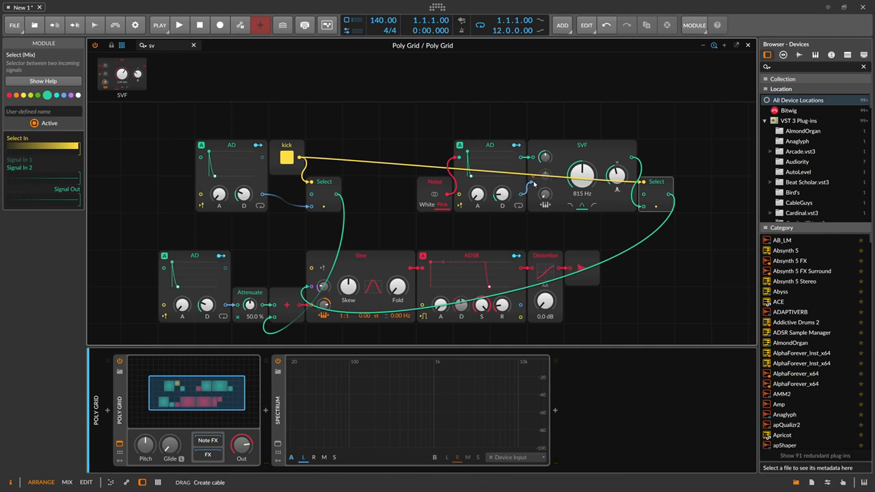
drag(543, 177, 544, 164)
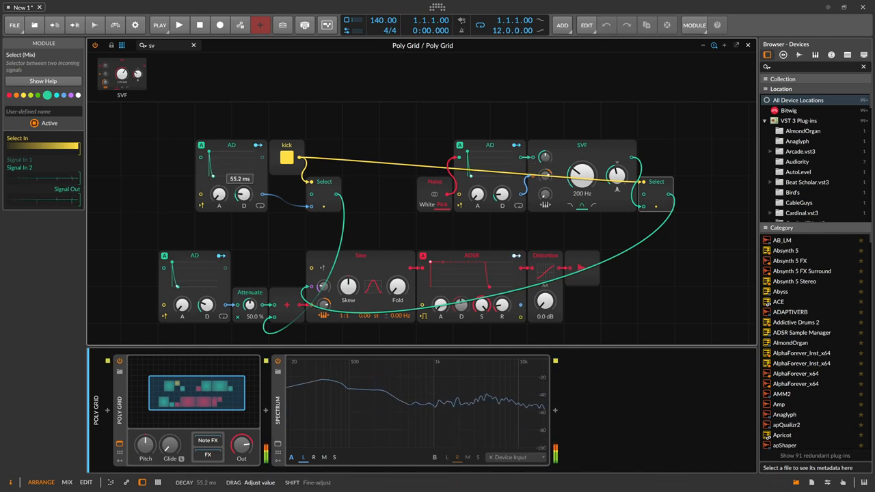
drag(243, 194, 243, 203)
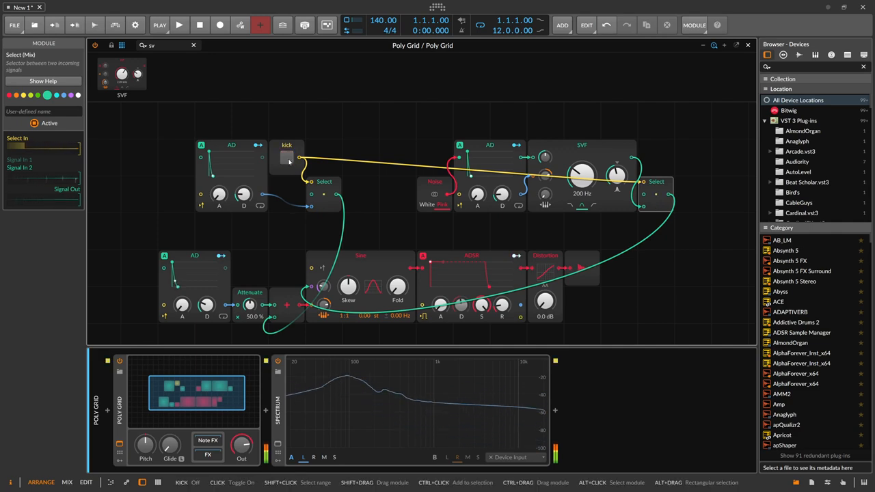
- Toggle the kick button on and off to audition the filtered noise layer
click(287, 158)
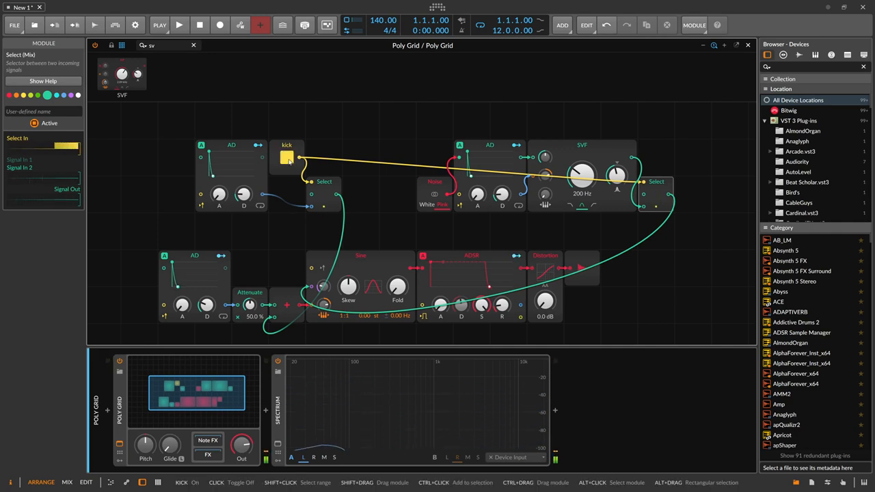
click(287, 158)
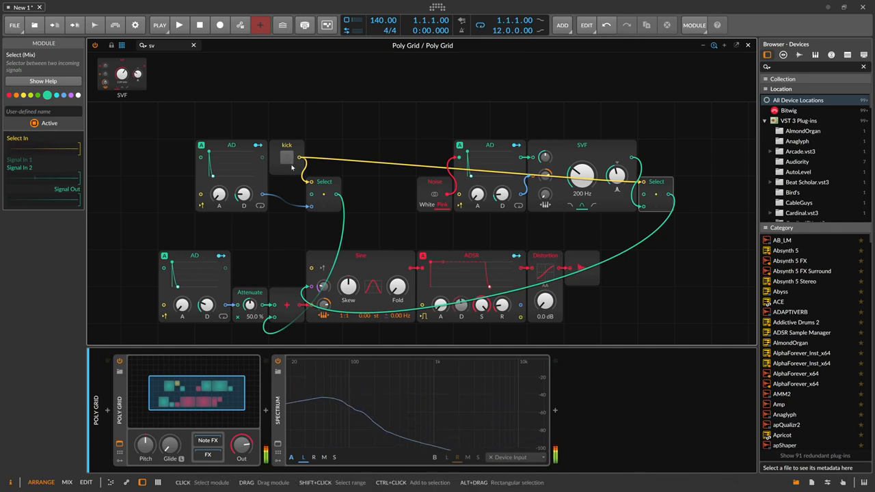
click(287, 157)
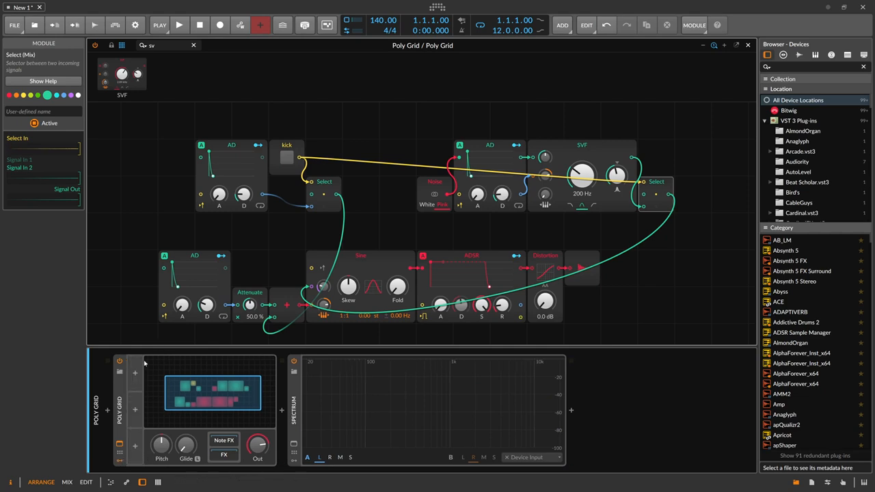
- Add a Button modulator to the Poly Grid device, name it Kick, and show the clip launcher
click(134, 372)
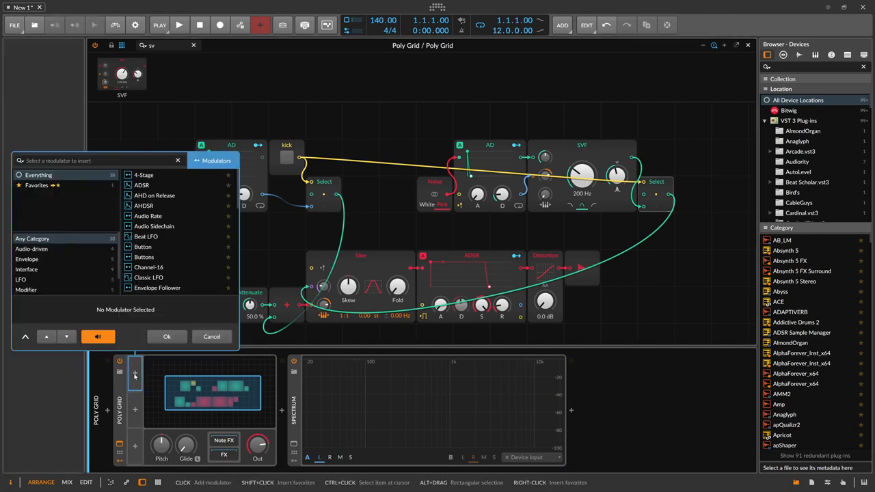
text(mac)
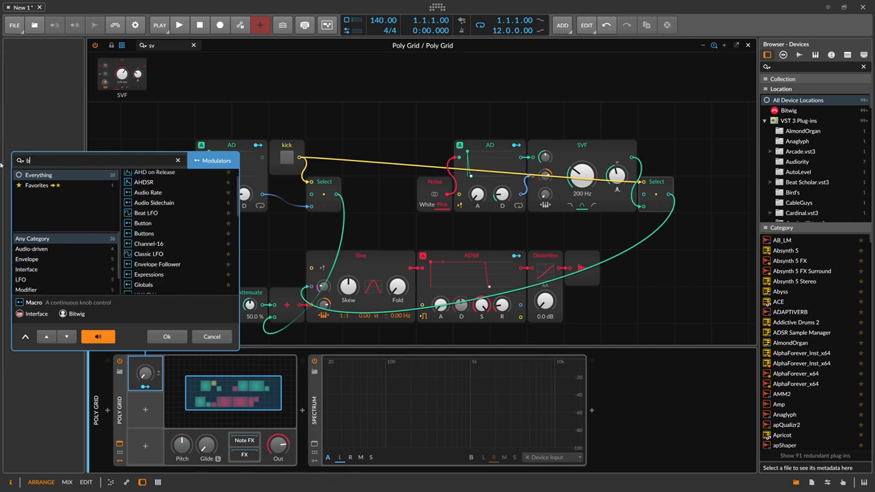
click(142, 223)
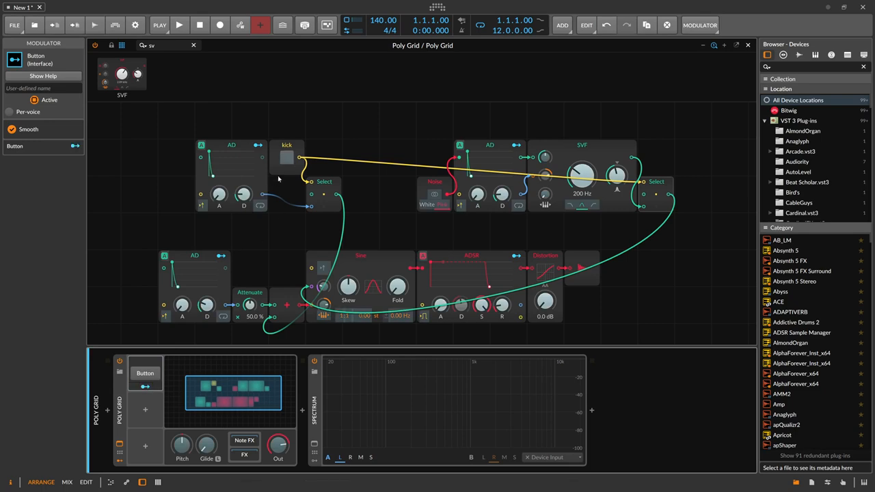
click(287, 155)
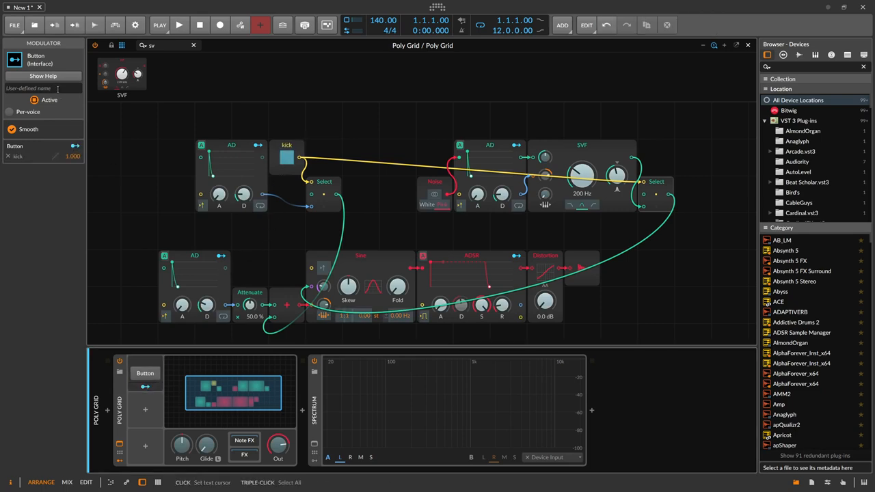
text(Kick)
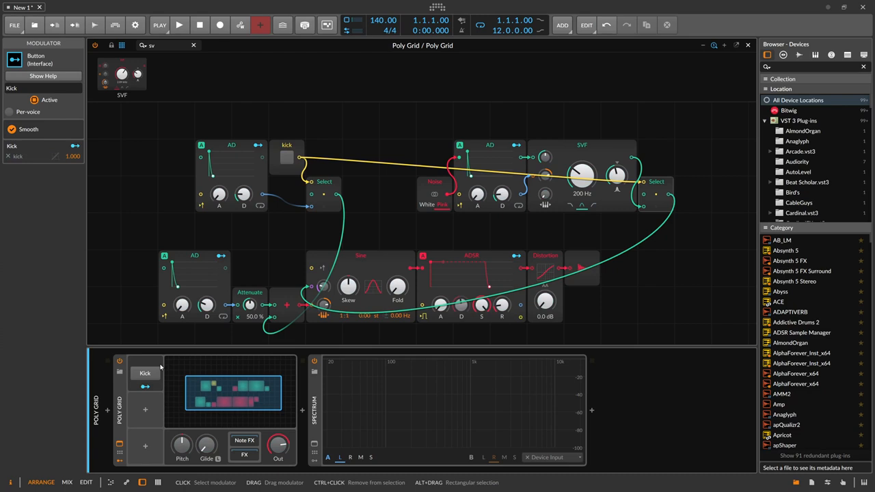
click(231, 145)
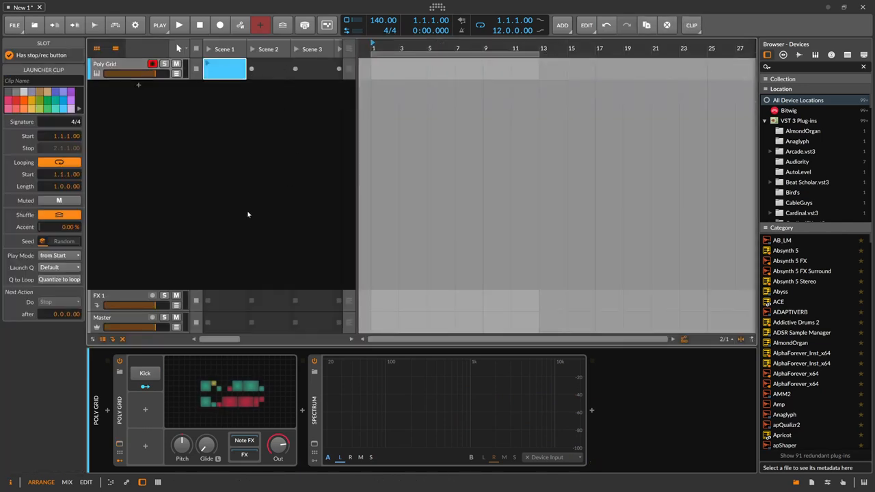
- Add a Channel-16 modulator beside Kick and map MIDI channel 1
click(145, 410)
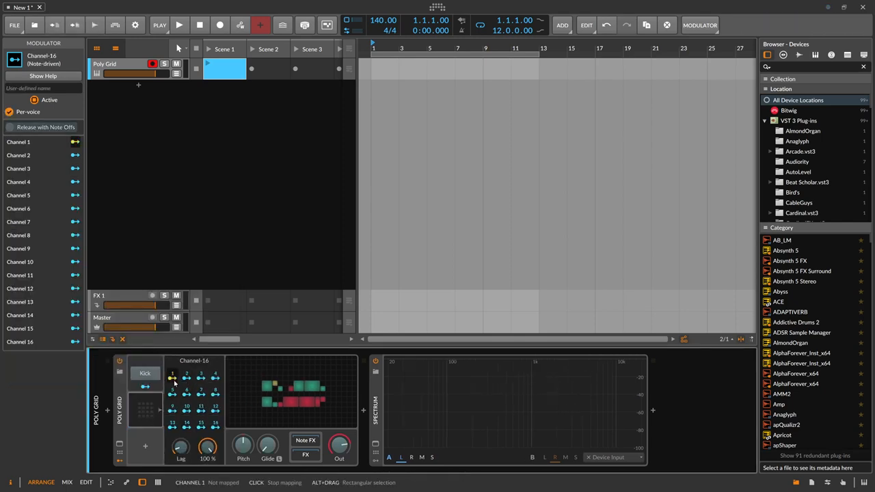
click(145, 373)
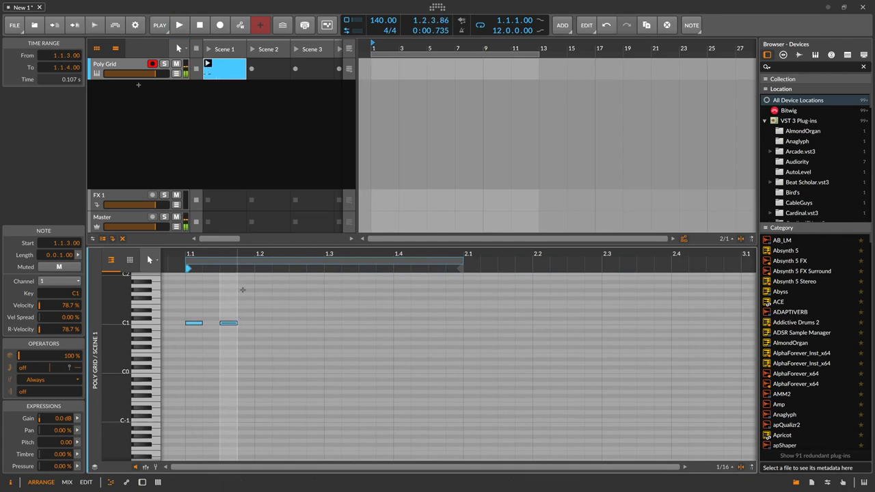
click(179, 24)
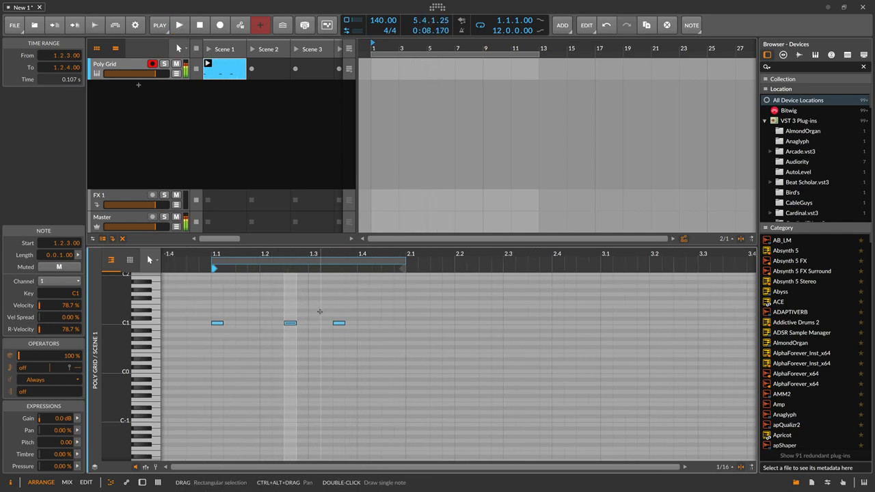
- Edit the clip into short and sustained notes on two MIDI channels in the note editor
drag(298, 322, 344, 322)
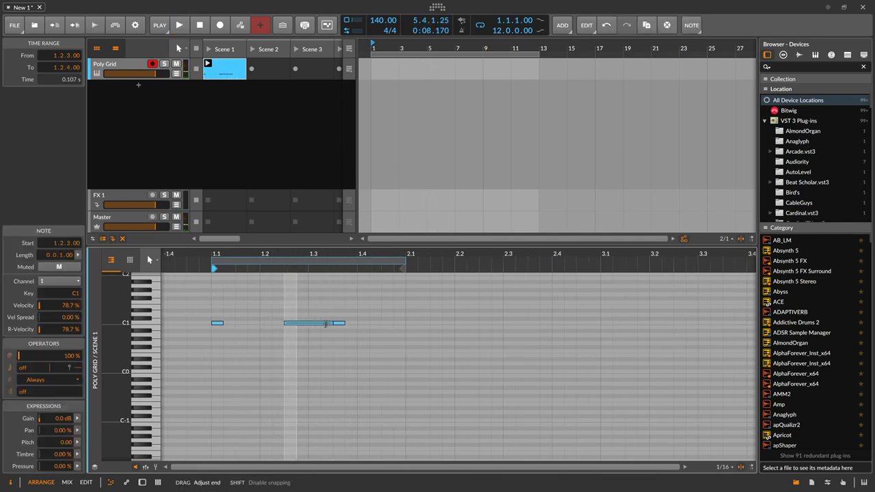
click(179, 24)
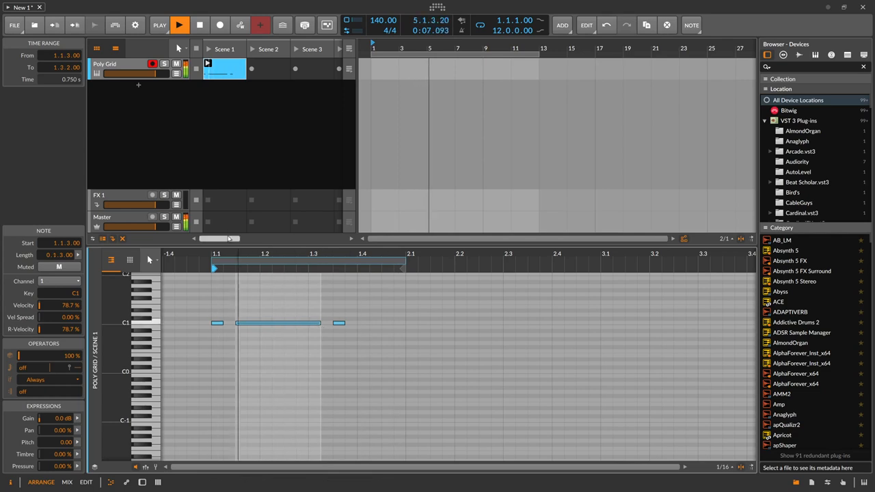
click(200, 25)
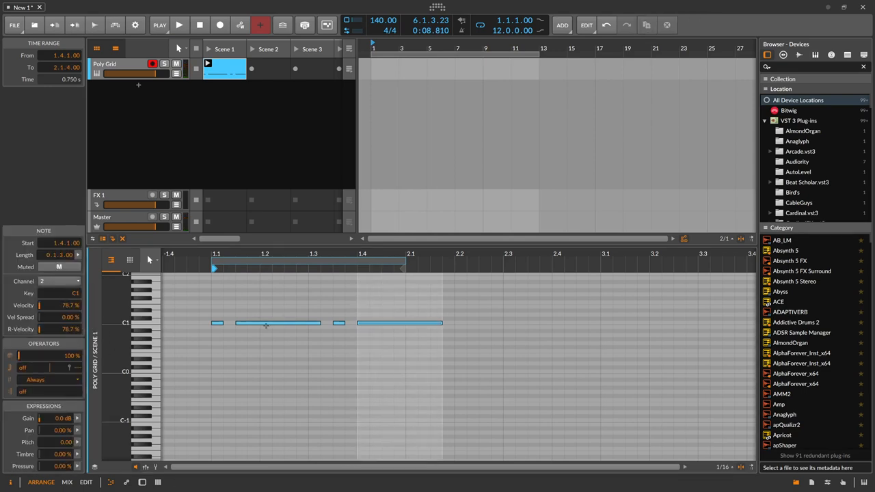
click(377, 309)
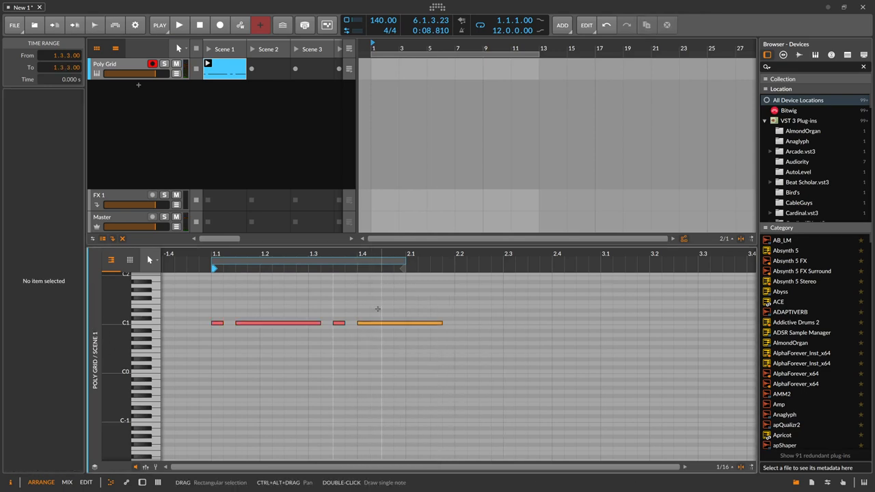
click(400, 323)
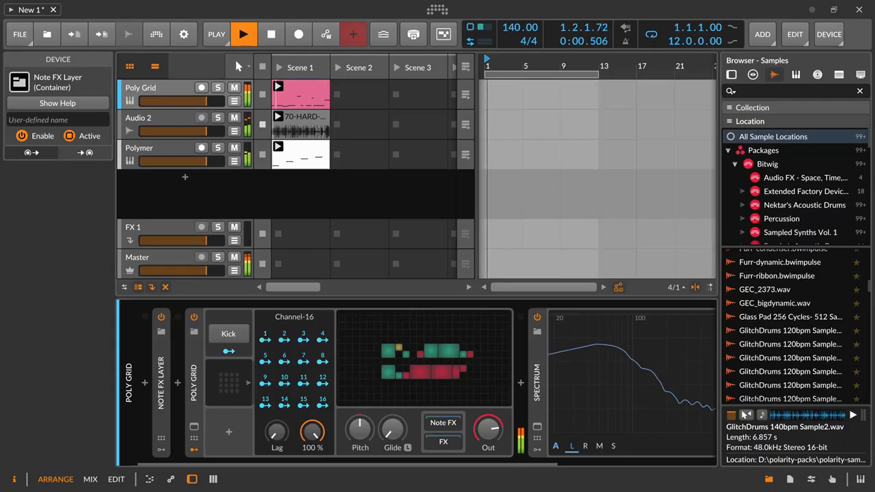
- Reopen the Poly Grid patch editor and inspect the sine oscillator and noise generator modules
click(244, 34)
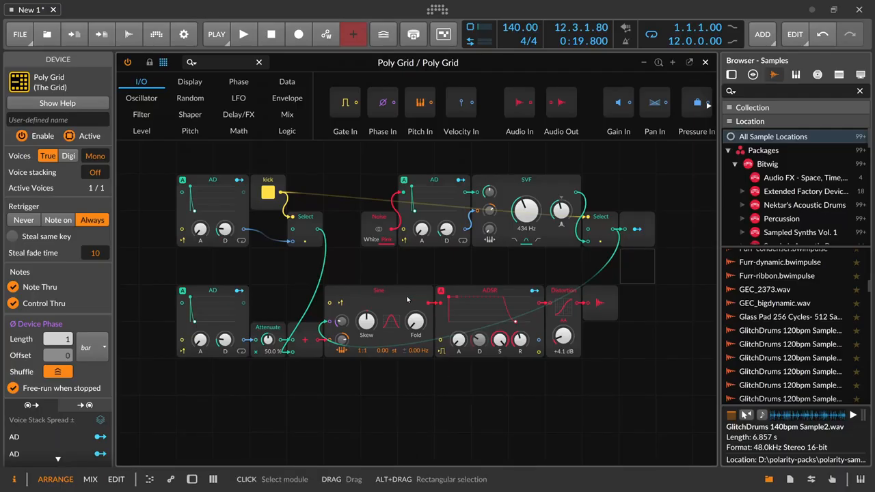
mouse_move(364, 295)
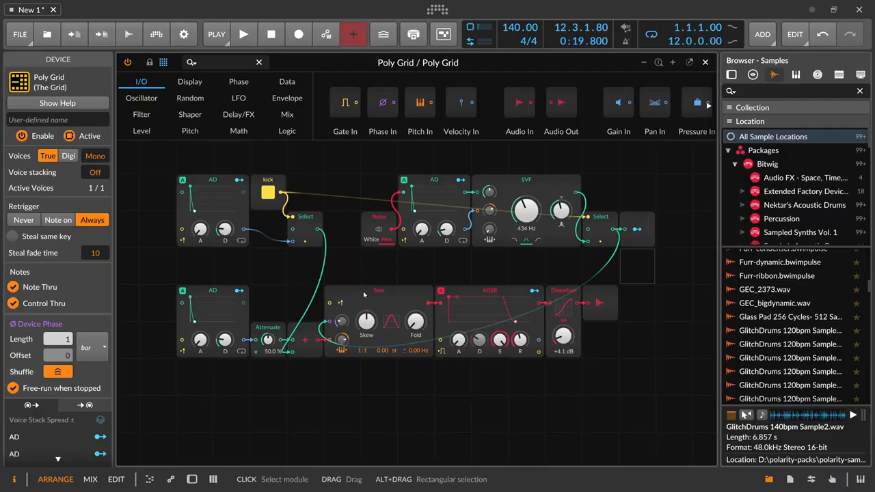
click(380, 290)
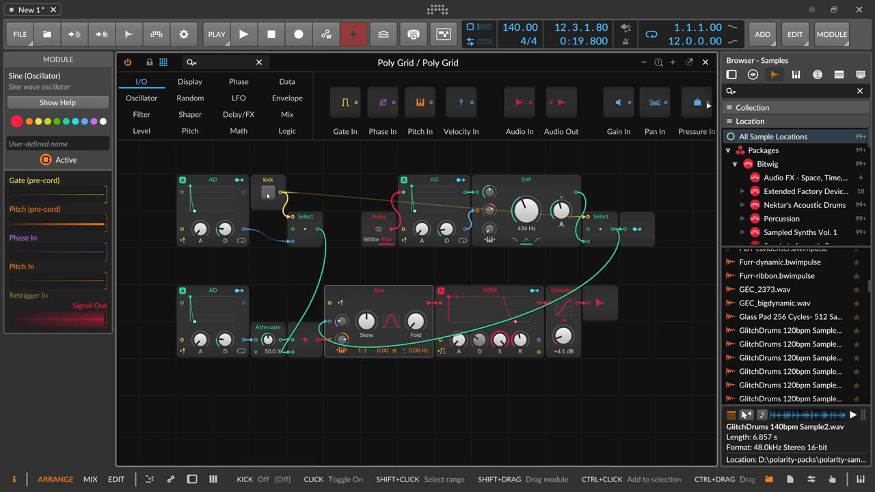
click(268, 191)
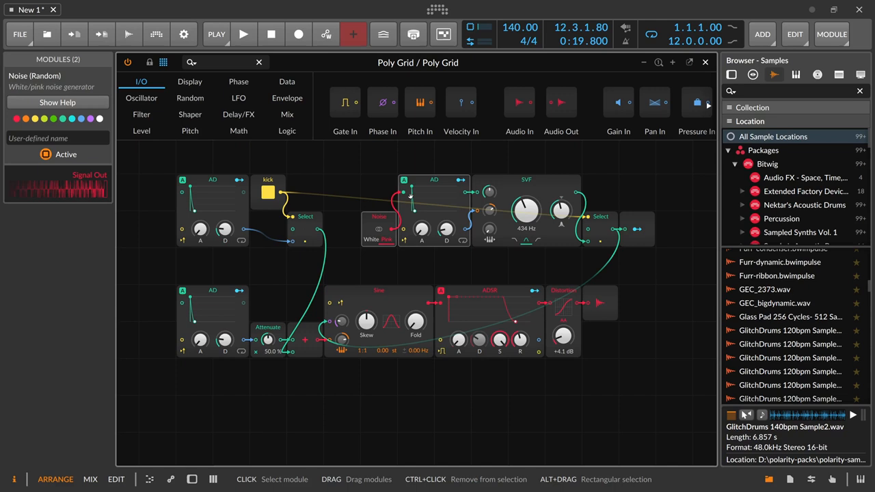
mouse_move(335, 325)
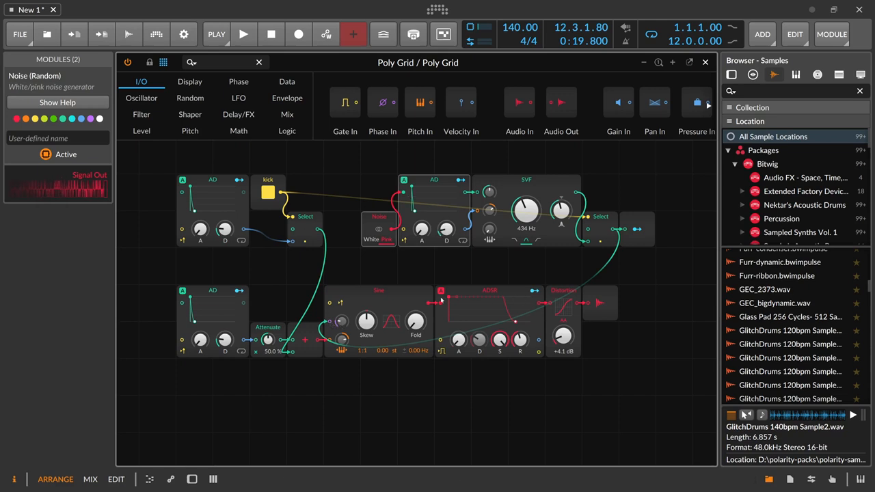
mouse_move(443, 293)
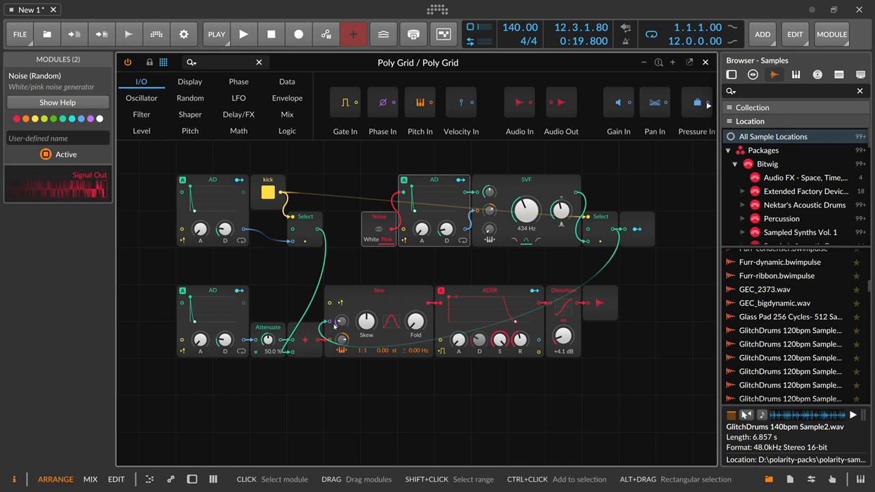
mouse_move(342, 322)
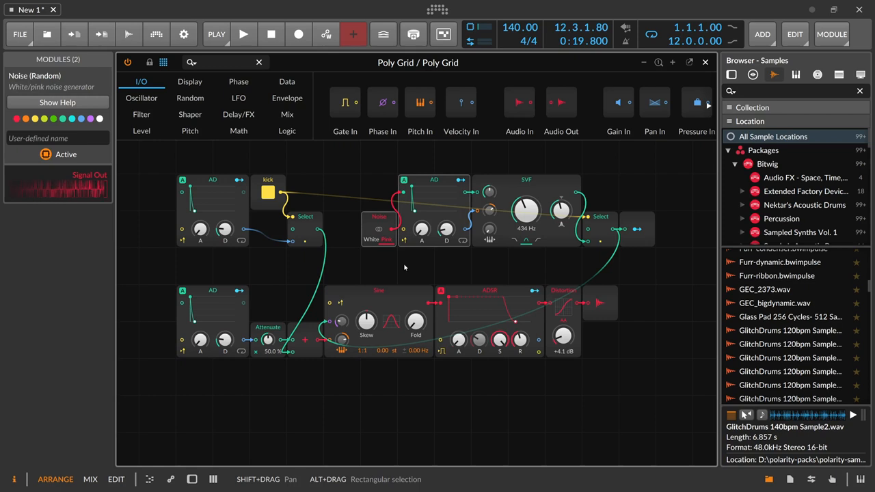
mouse_move(491, 283)
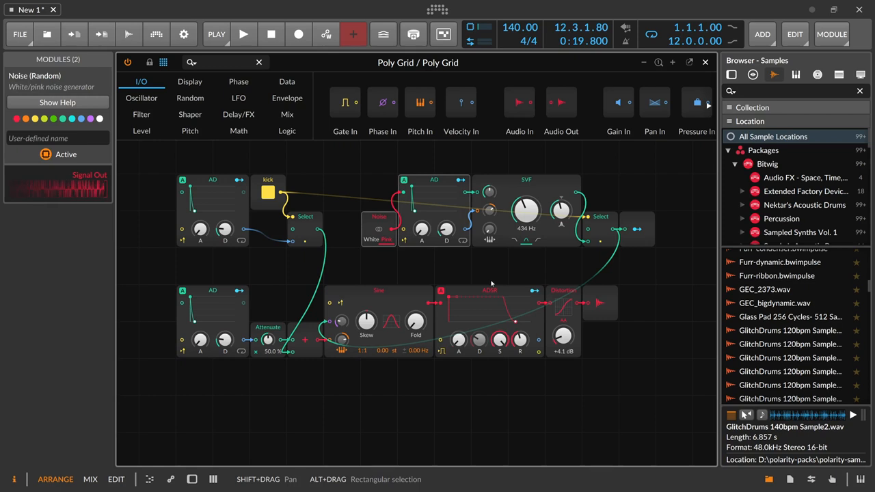